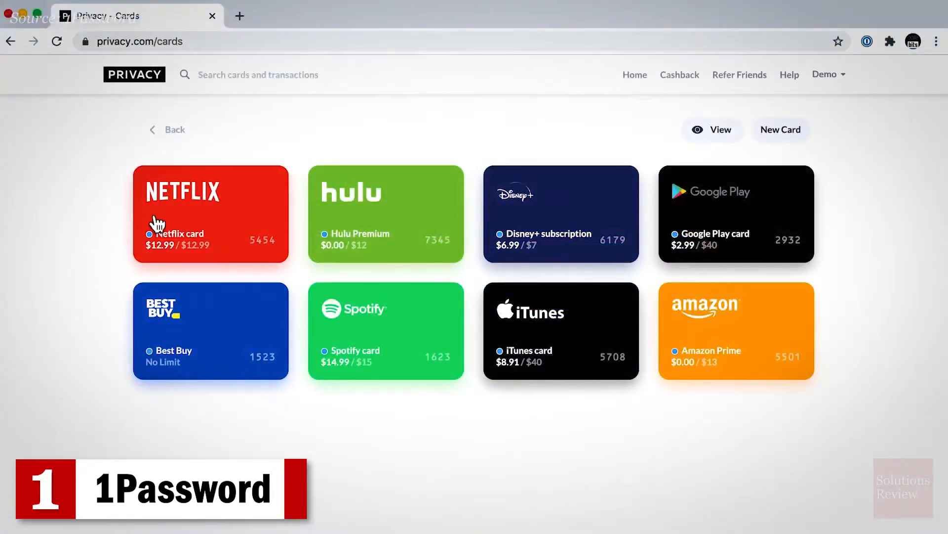
# Sort the saved passwords by last modified and move to the Emergency access section
pyautogui.click(210, 214)
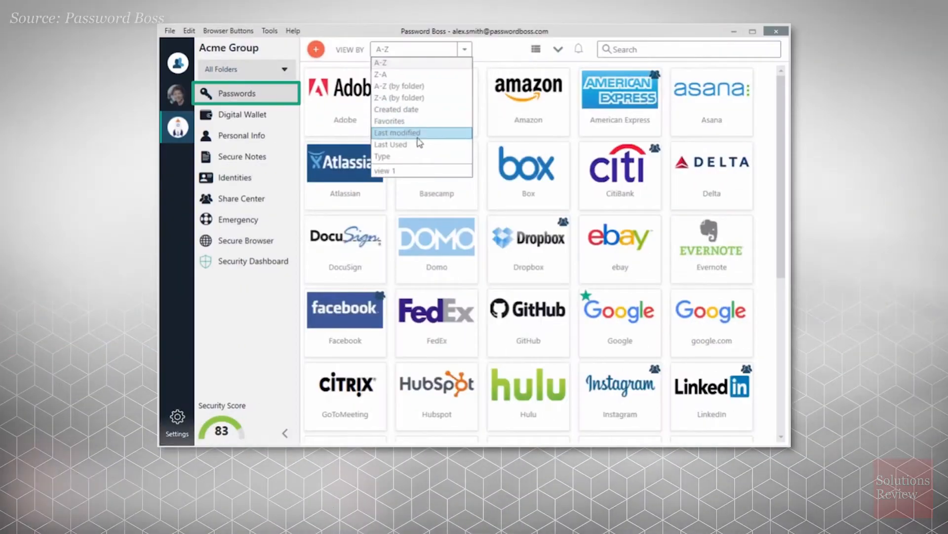
pyautogui.click(391, 144)
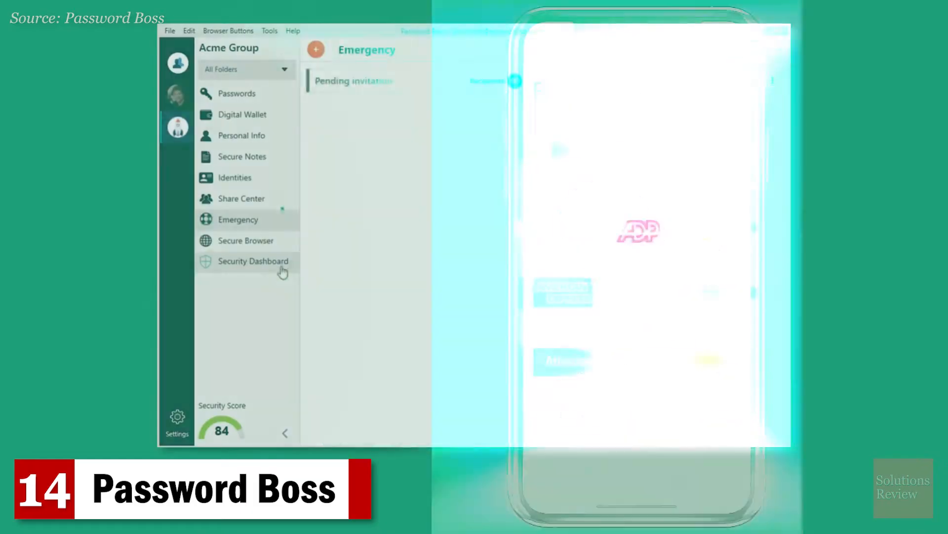
pyautogui.click(254, 261)
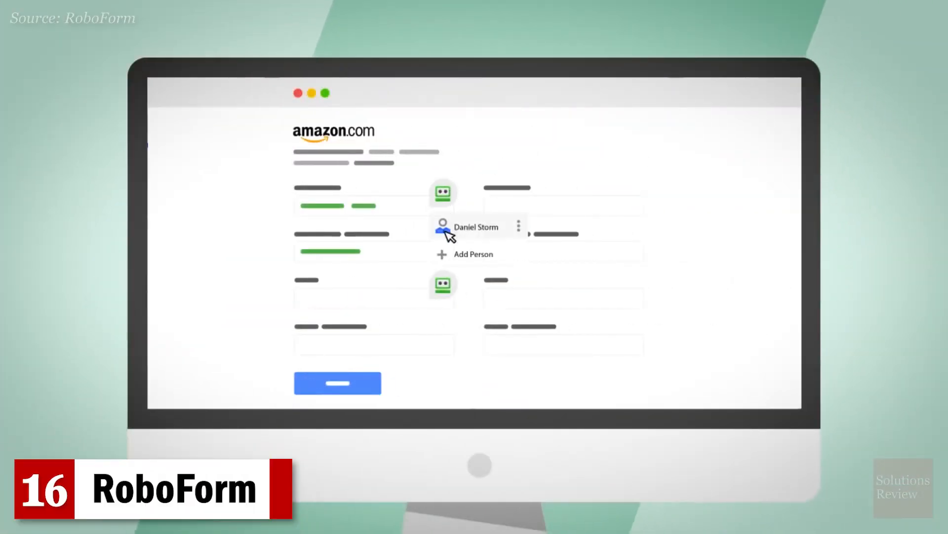
pyautogui.click(850, 53)
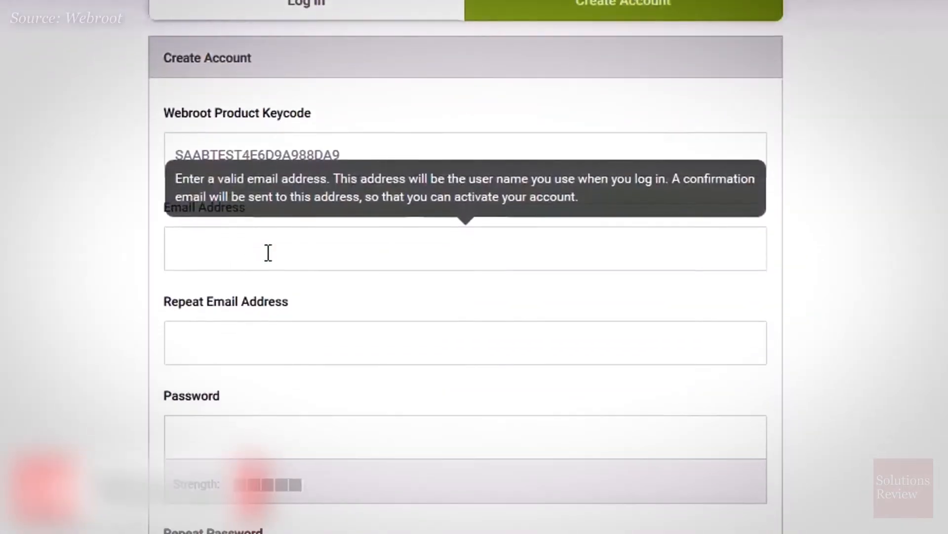
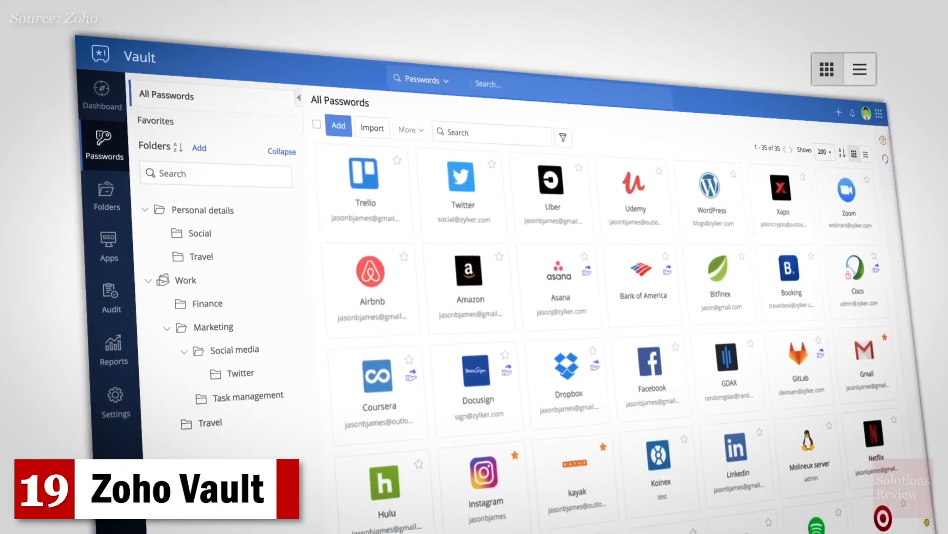
# Switch passwords to list view and show the Folders page with Personal details and its subfolders
pyautogui.click(860, 66)
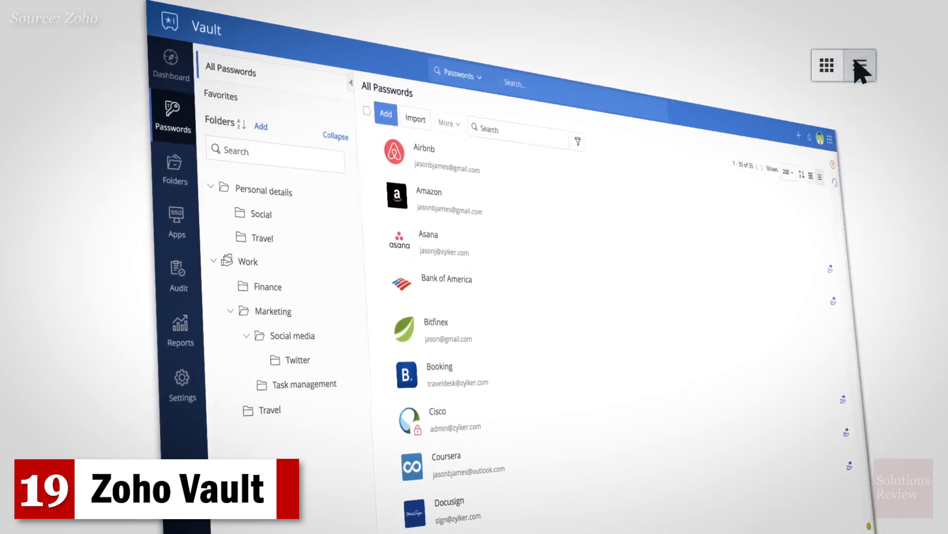
pyautogui.click(175, 166)
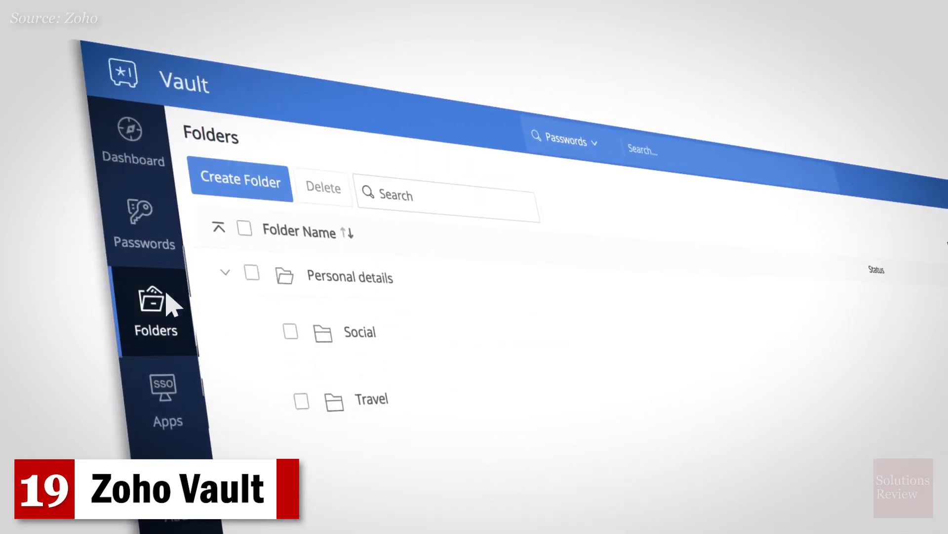